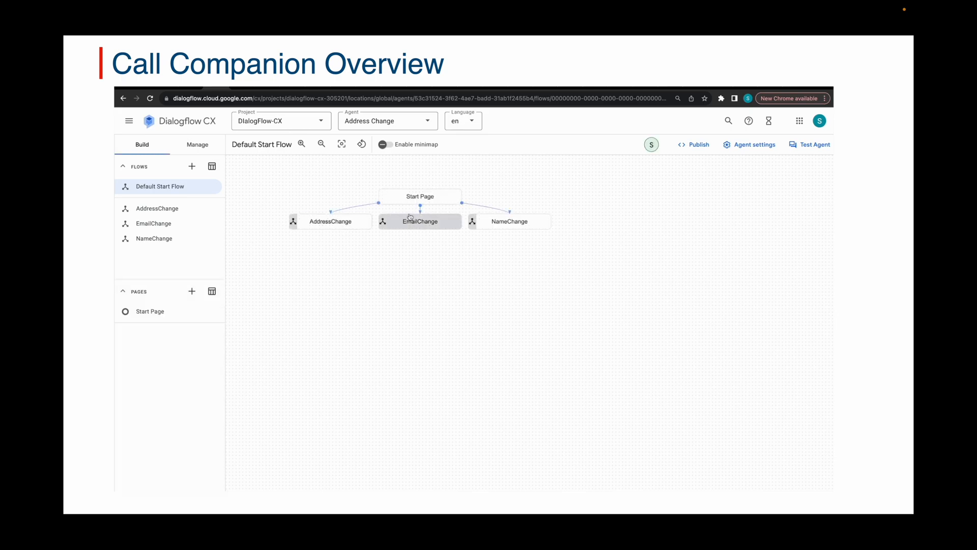
- Continue the quote with '. With this interface, a user can provid' and advance to the next slide
{"action": "left_click", "coordinate": [421, 195]}
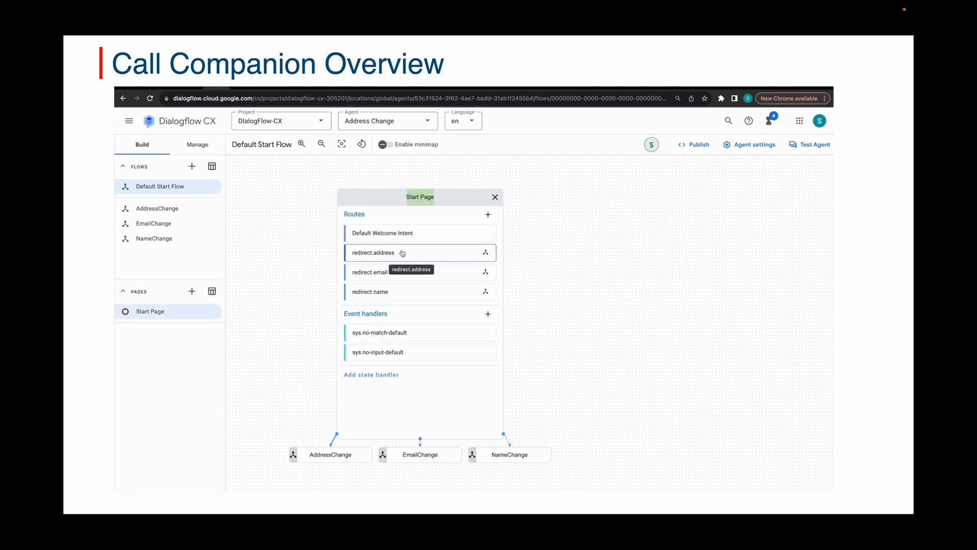
{"action": "left_click", "coordinate": [372, 253]}
{"action": "type", "text": "\"This visual interface is meant to supplement the call, not replace it"}
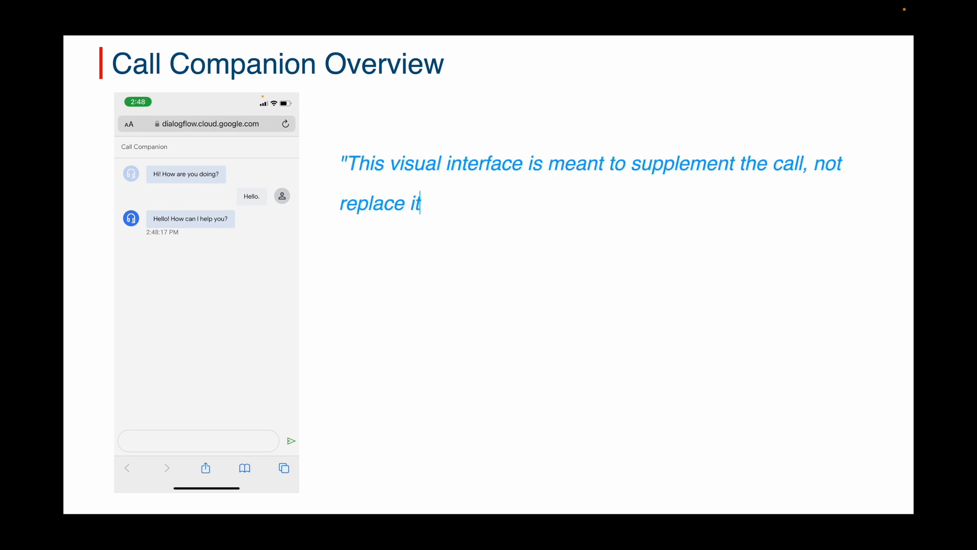
{"action": "type", "text": ". With this interface, a user can provide text input,"}
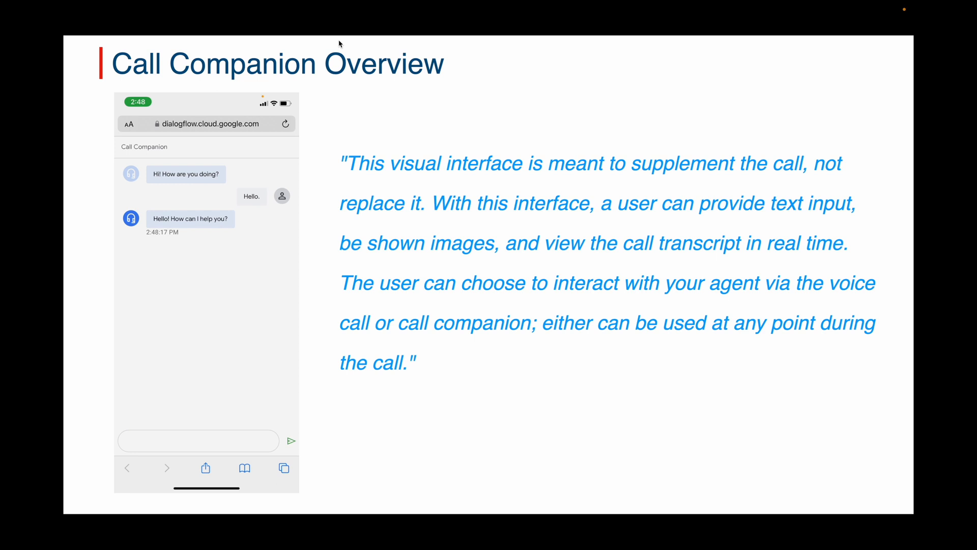
{"action": "key", "text": "right"}
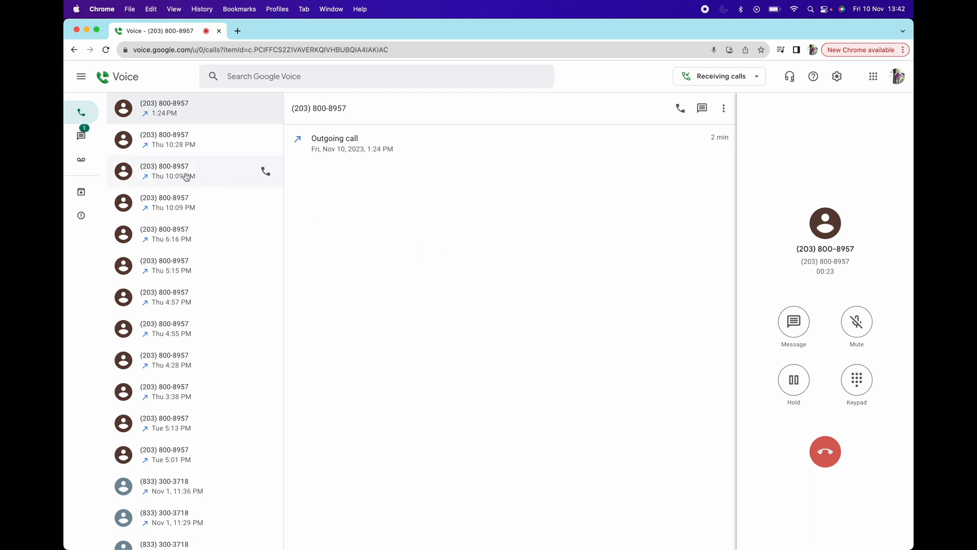
{"action": "mouse_move", "coordinate": [80, 135]}
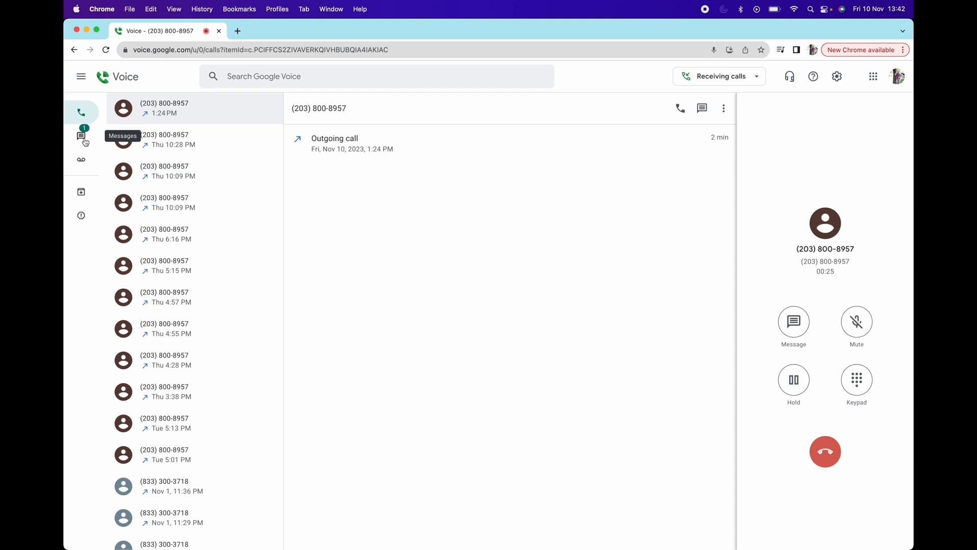
{"action": "left_click", "coordinate": [80, 135]}
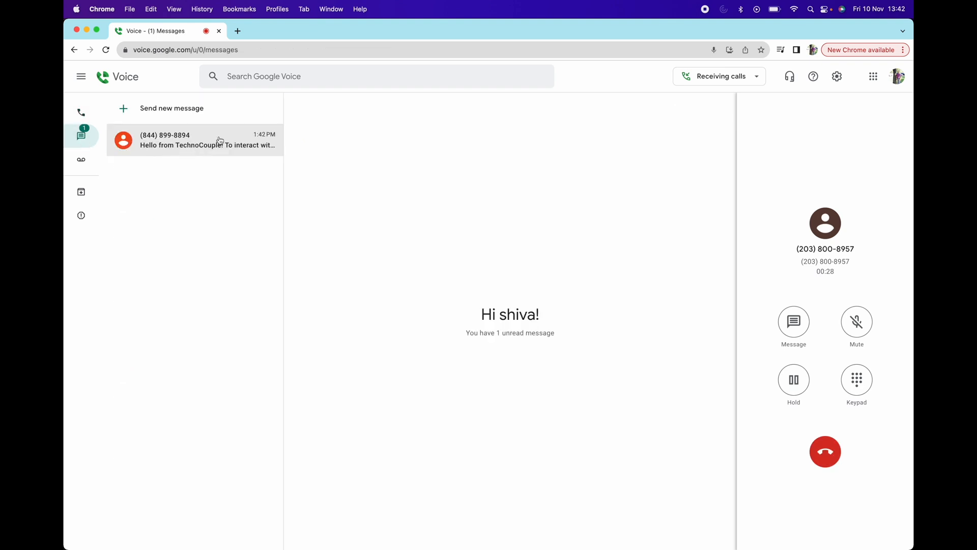
{"action": "left_click", "coordinate": [194, 139]}
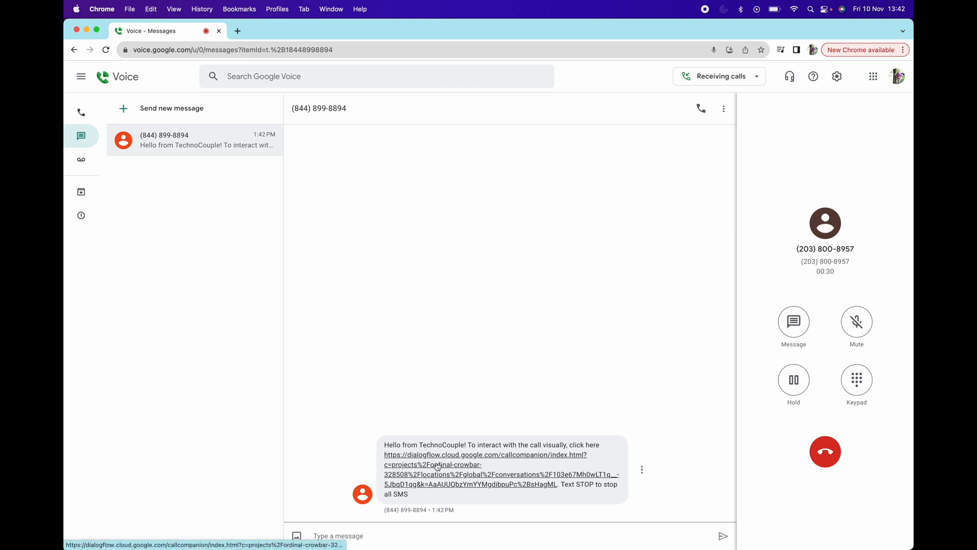
{"action": "left_click", "coordinate": [486, 454]}
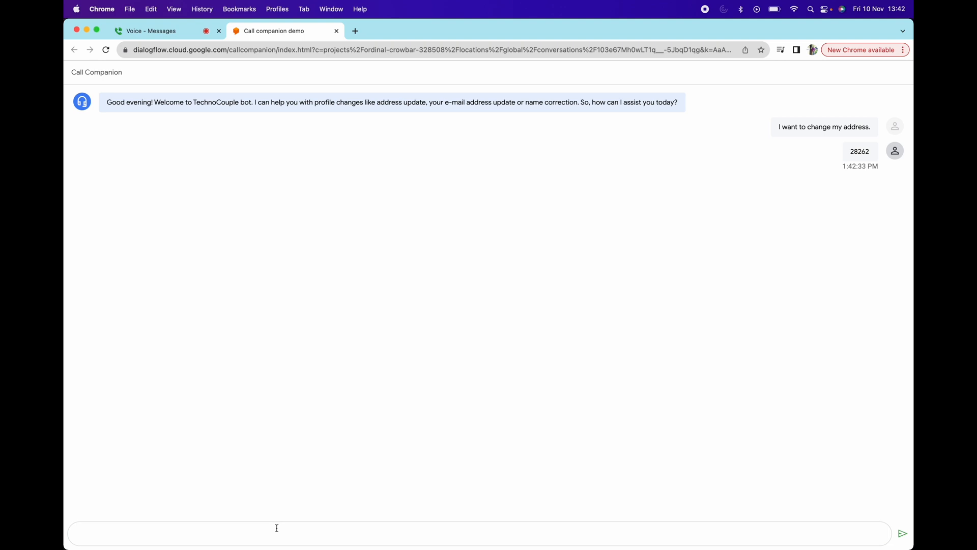
{"action": "type", "text": "its 10320 pl"}
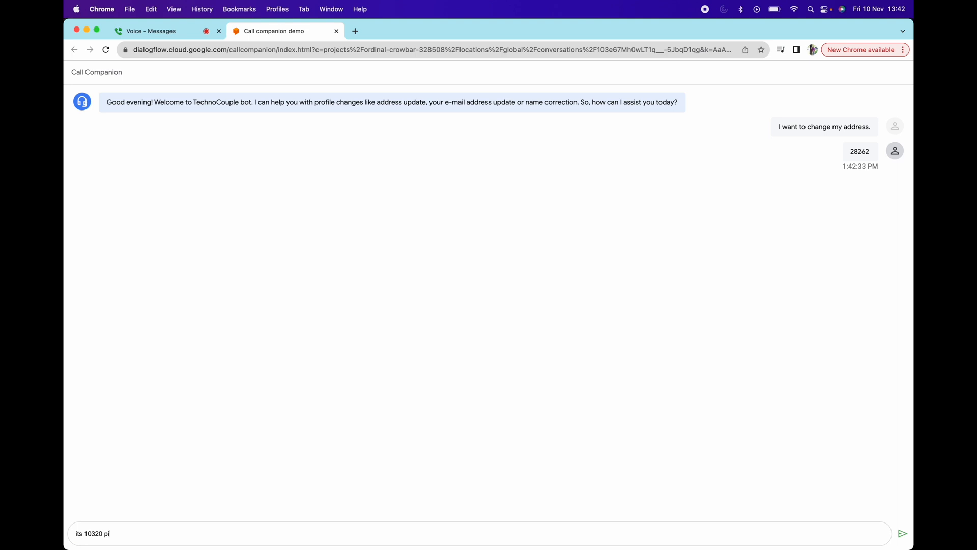
{"action": "type", "text": "ineshoadw"}
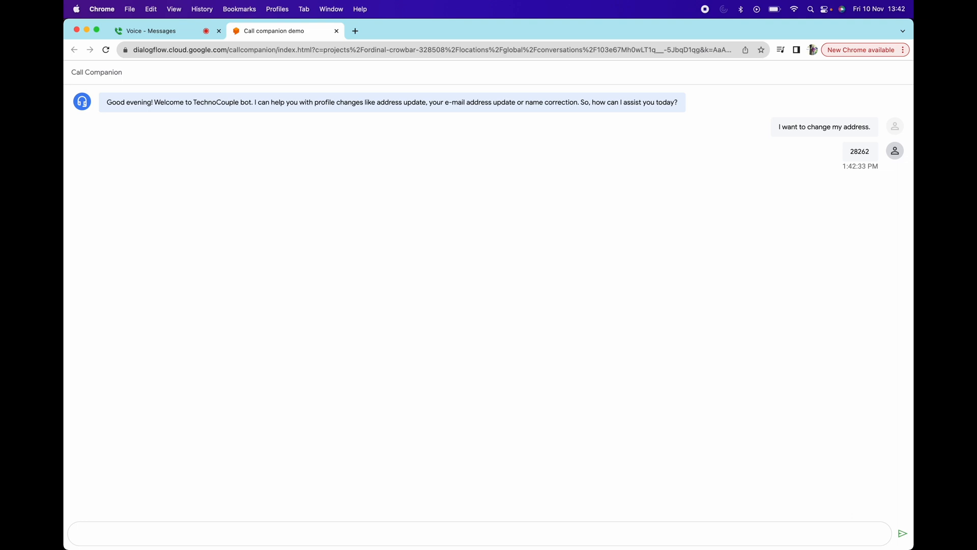
{"action": "type", "text": "its 10320 pineshadow dr"}
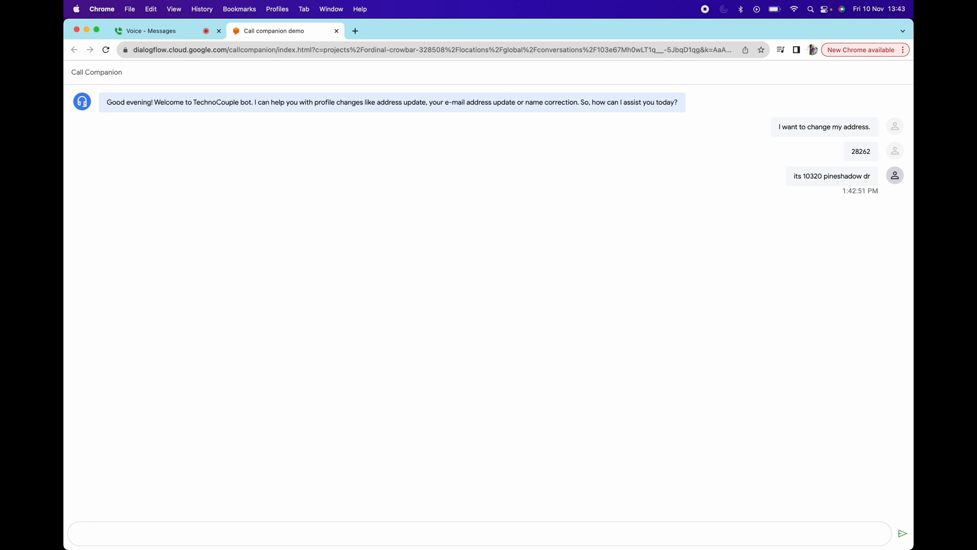
{"action": "type", "text": "No."}
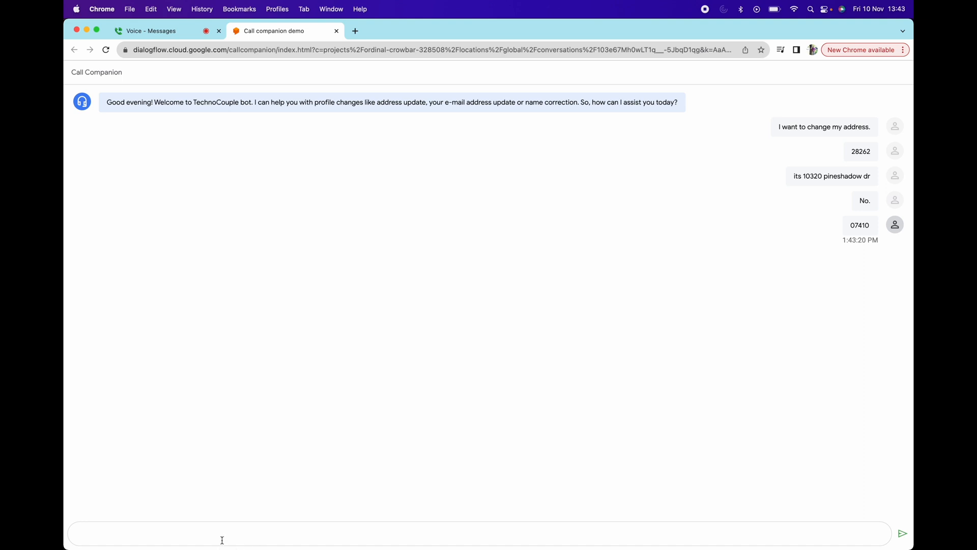
- Begin a new reply '20-33' in the Call Companion message box without sending it
{"action": "type", "text": "20-33"}
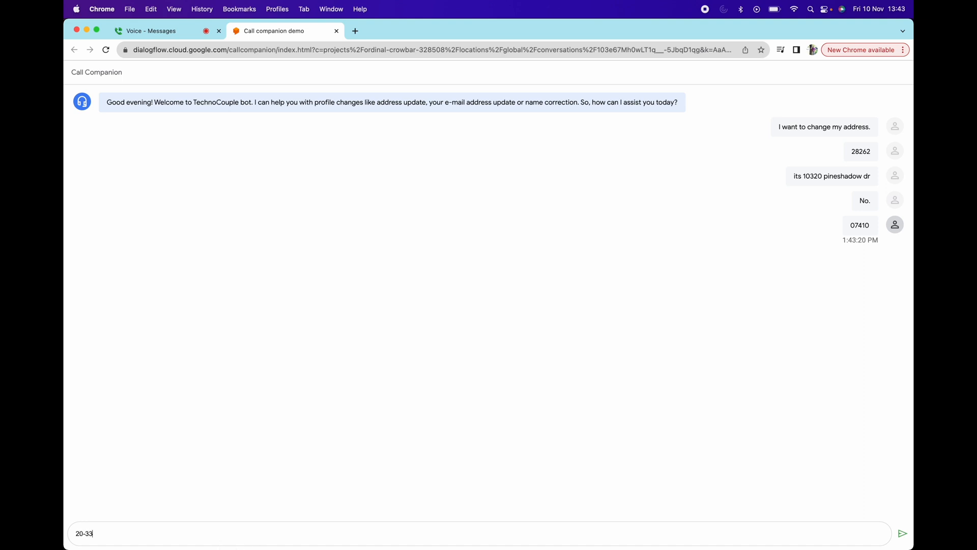